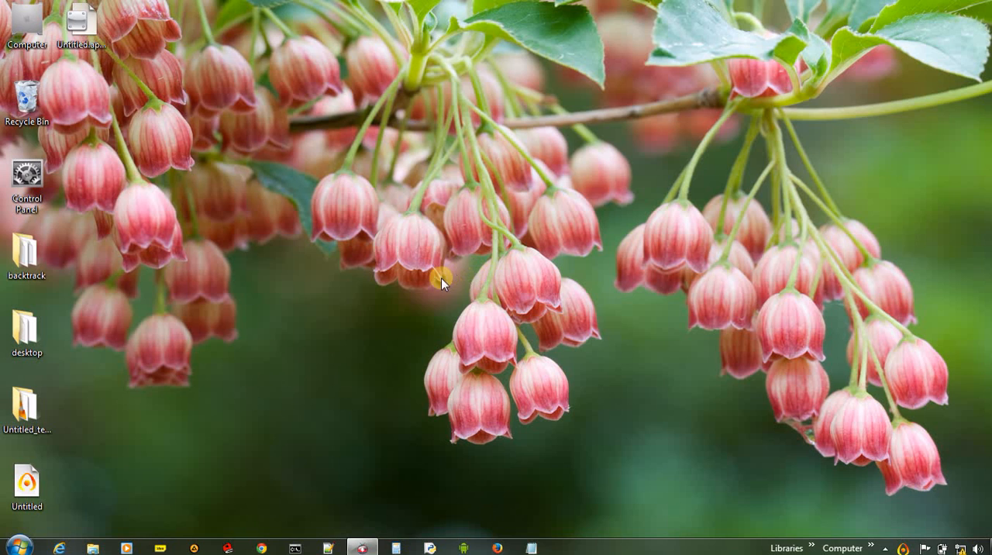
# Search the Start menu for gpedit.msc and launch the Local Group Policy Editor.
pyautogui.click(14, 546)
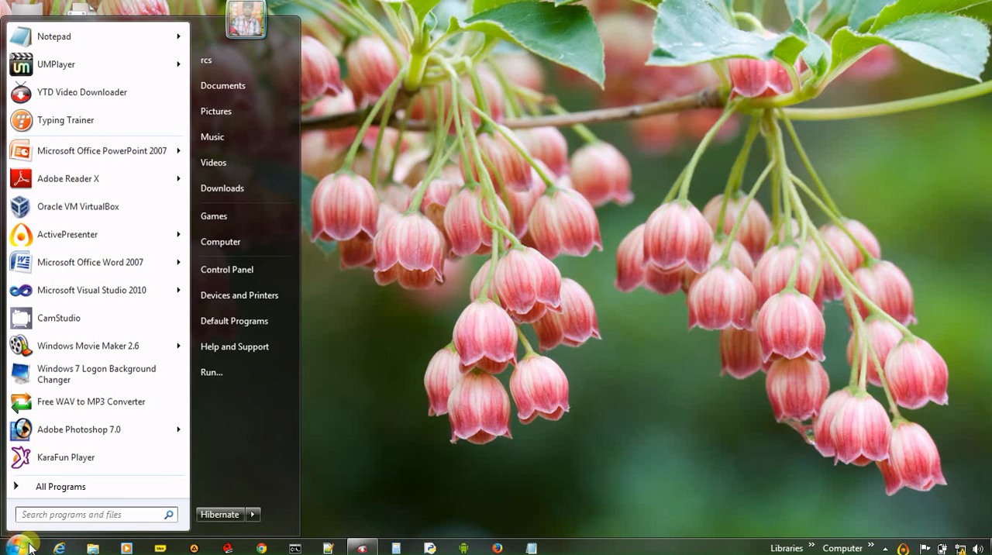
pyautogui.write('g')
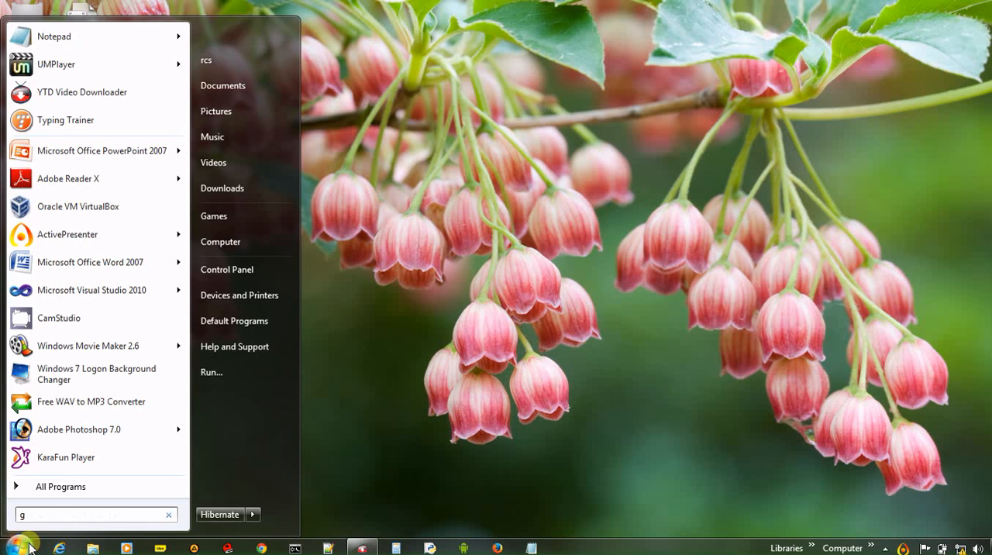
pyautogui.write('pedit')
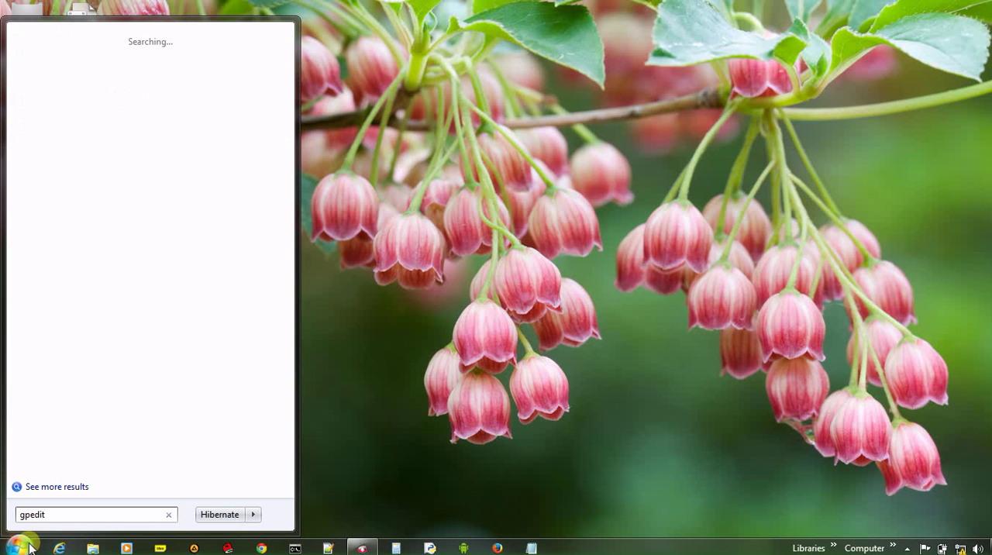
pyautogui.write('.msc')
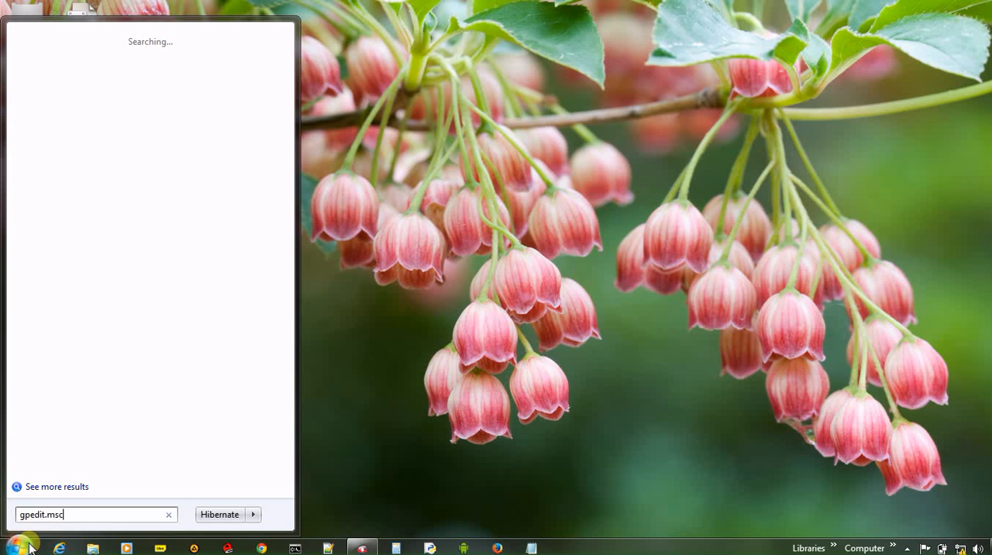
pyautogui.click(14, 544)
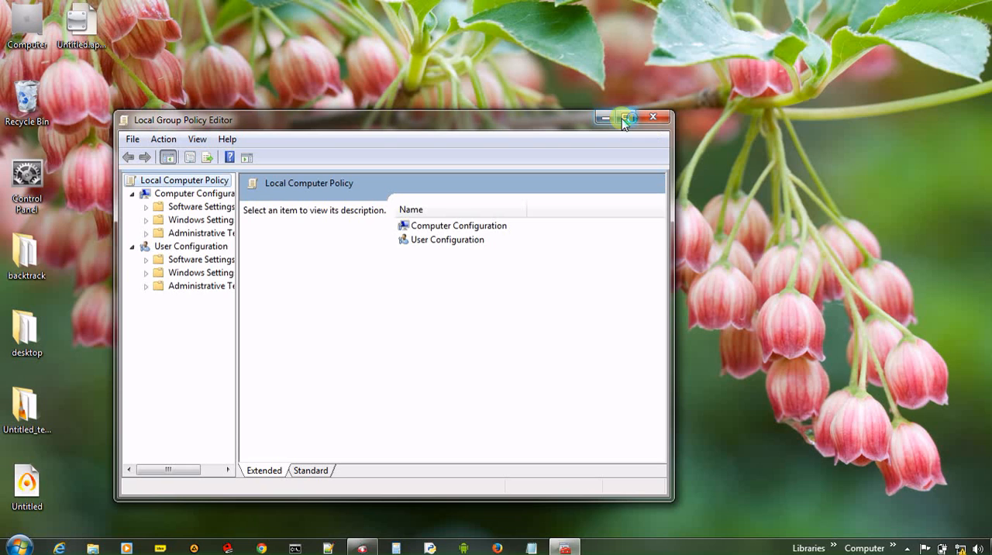
# Maximize the editor and select User Configuration > Administrative Templates > System.
pyautogui.click(627, 116)
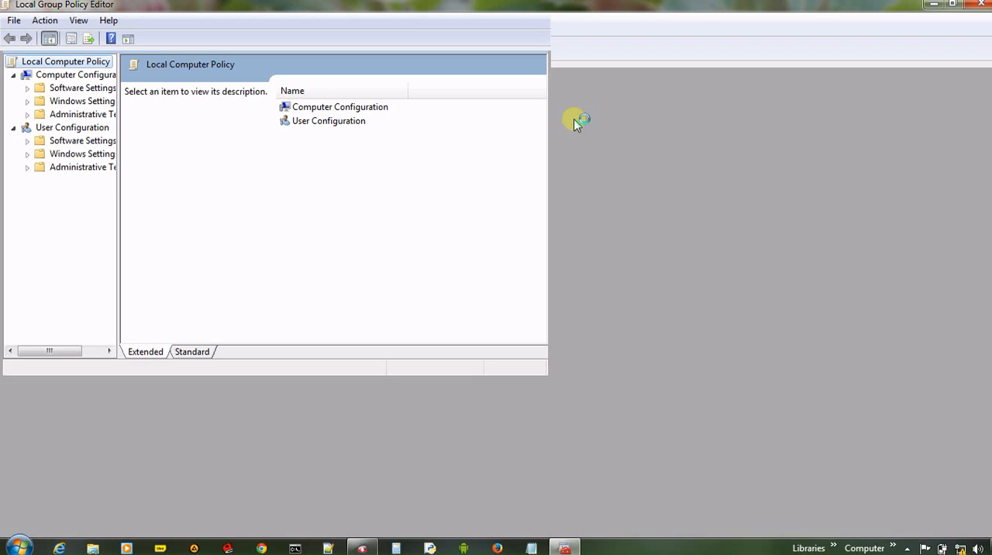
pyautogui.doubleClick(263, 4)
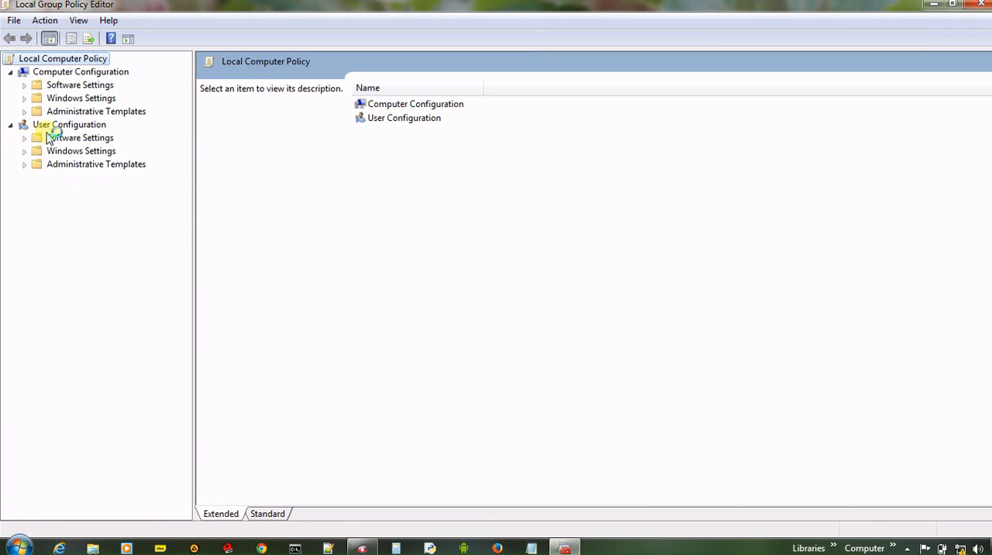
pyautogui.moveTo(28, 169)
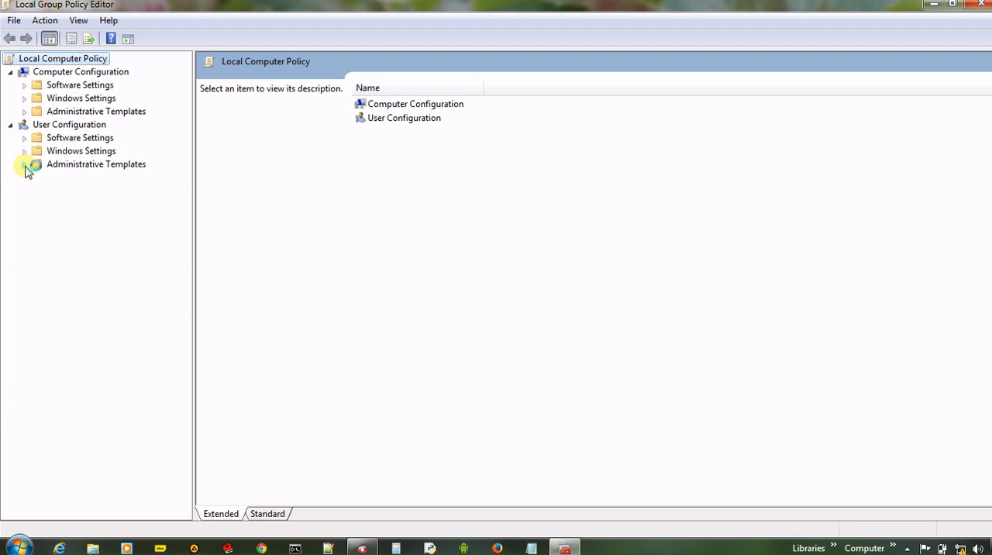
pyautogui.click(24, 165)
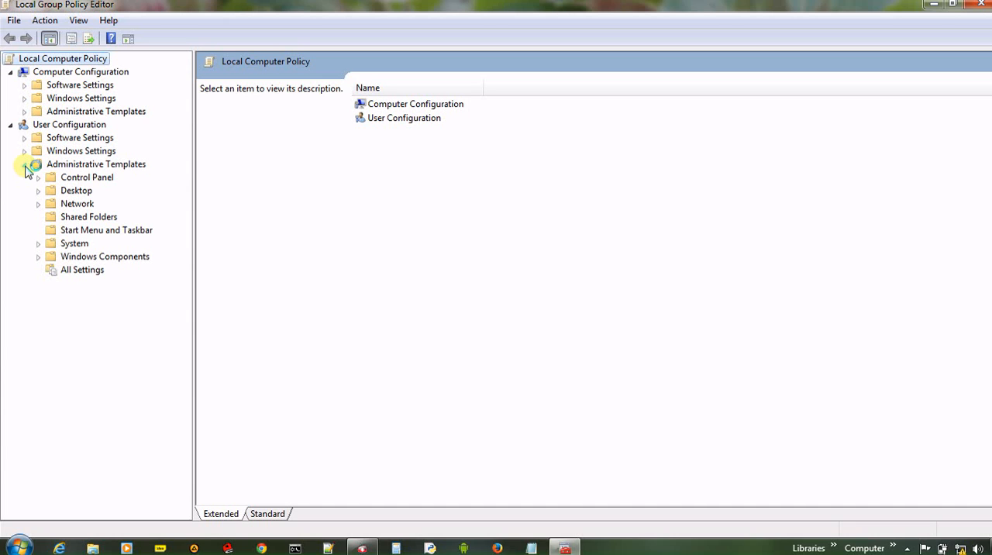
pyautogui.click(38, 244)
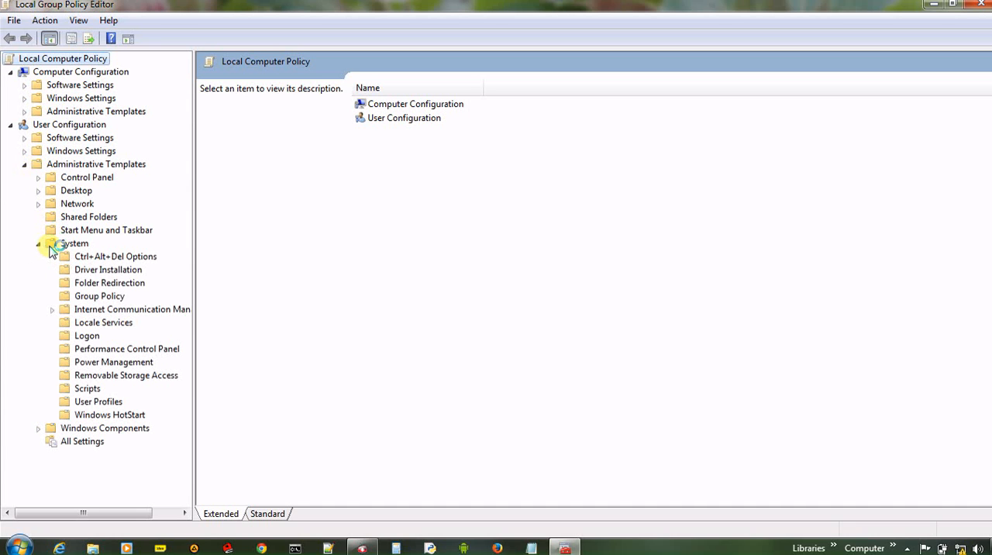
pyautogui.click(74, 242)
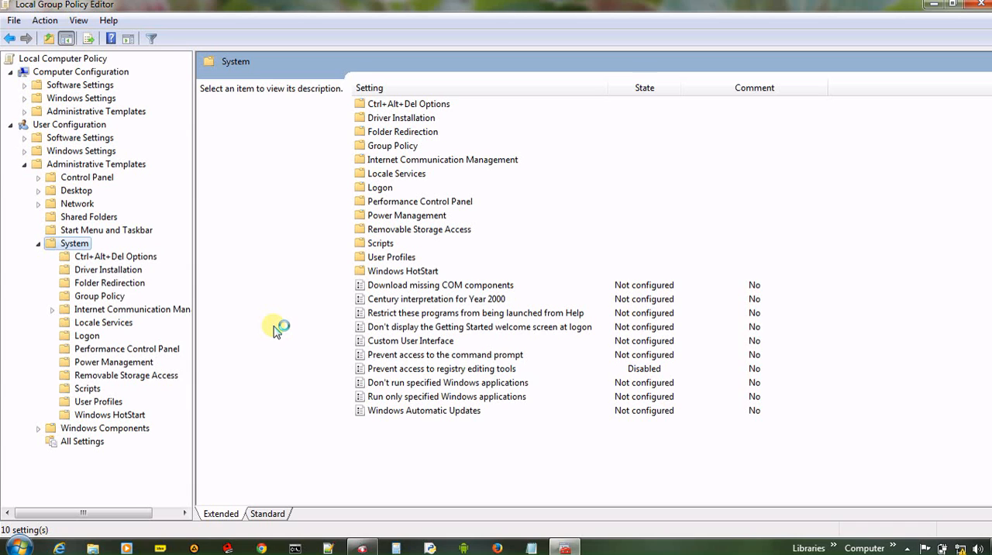
pyautogui.moveTo(390, 371)
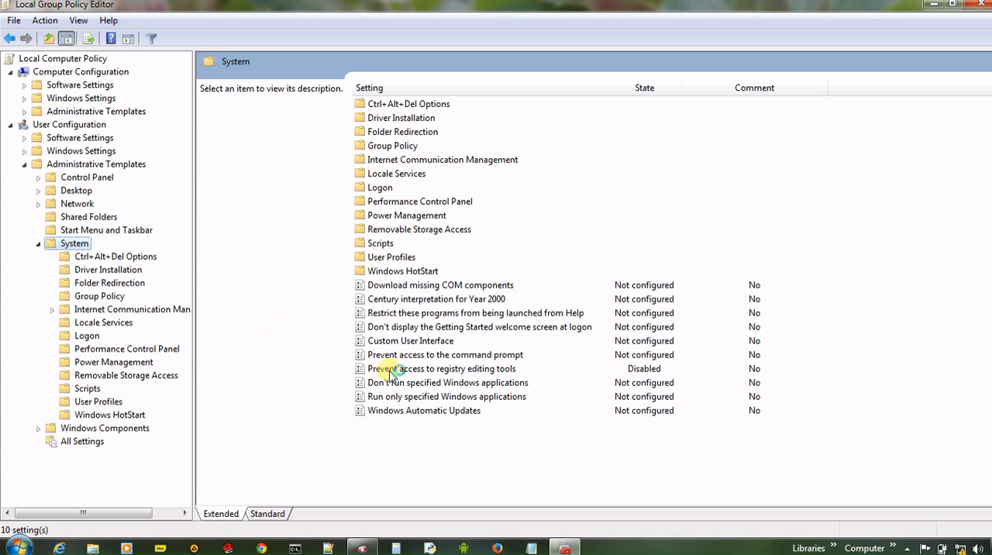
# Set 'Prevent access to registry editing tools' to Enabled and apply it.
pyautogui.click(443, 368)
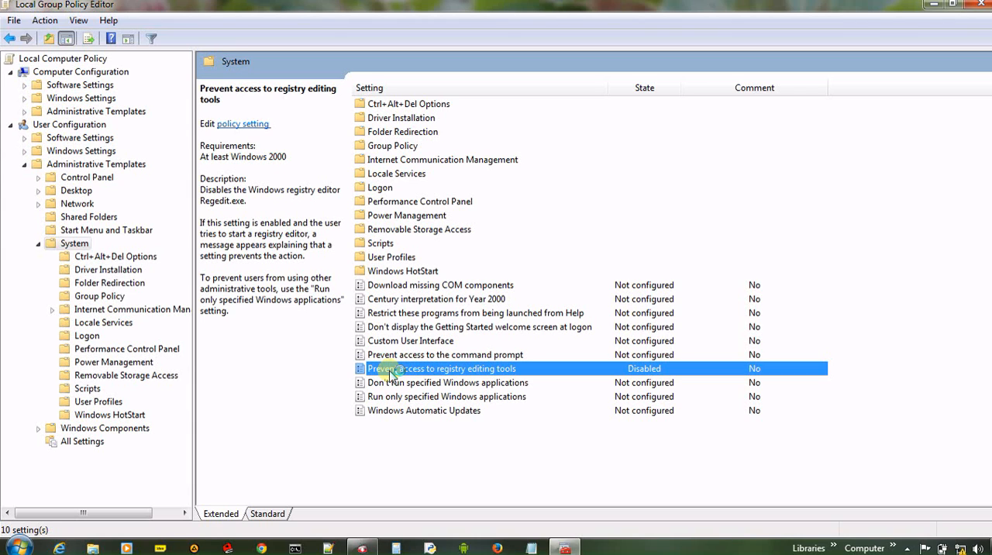
pyautogui.moveTo(406, 372)
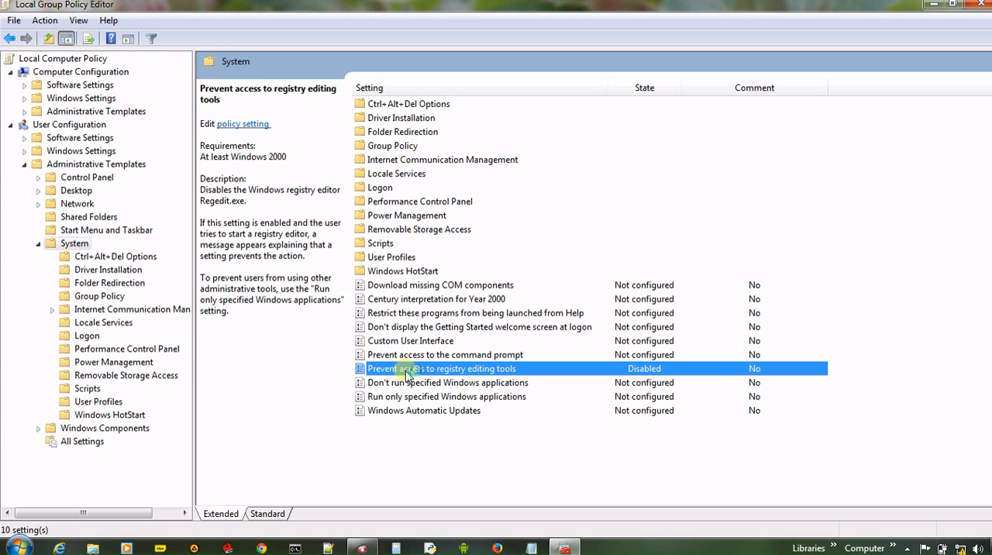
pyautogui.doubleClick(442, 369)
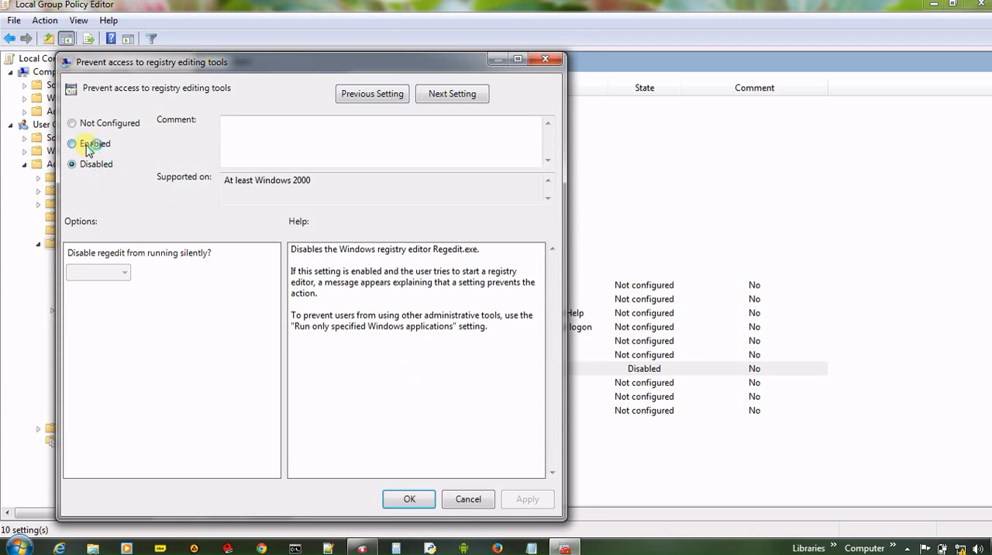
pyautogui.click(71, 143)
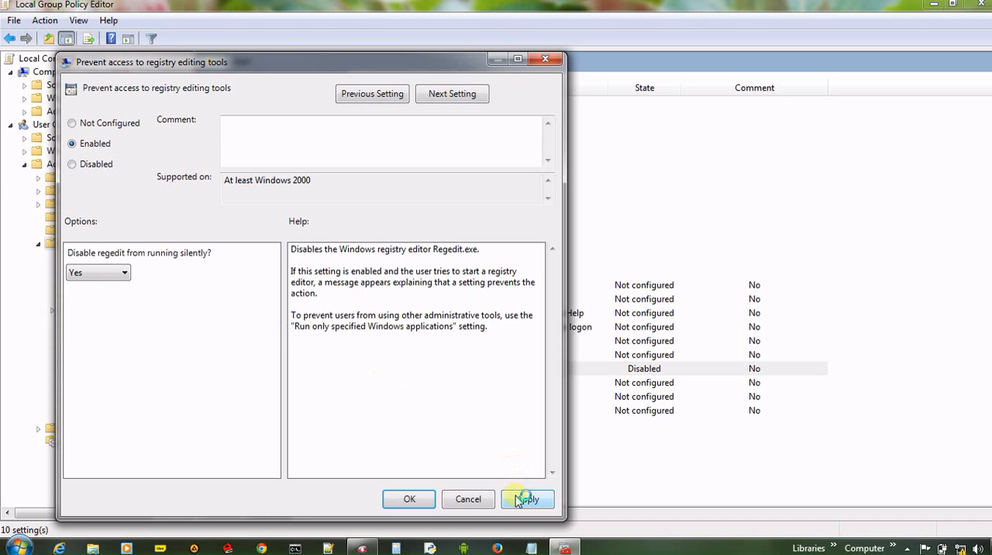
pyautogui.click(527, 499)
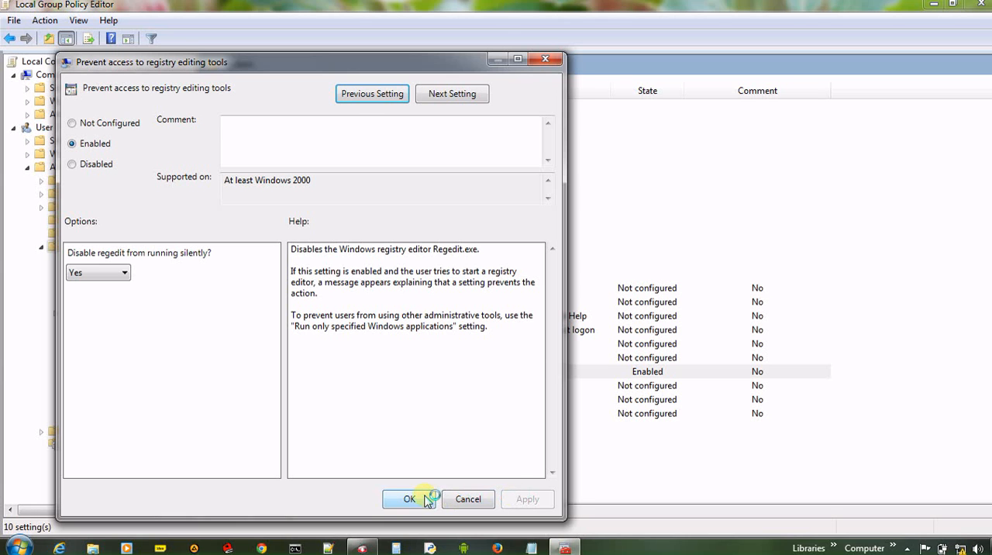
pyautogui.click(409, 499)
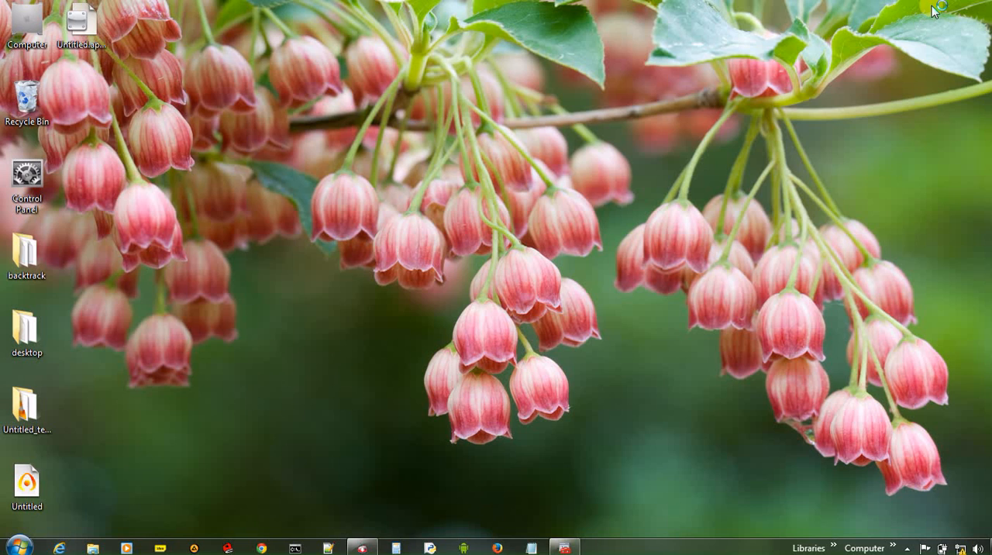
pyautogui.click(12, 548)
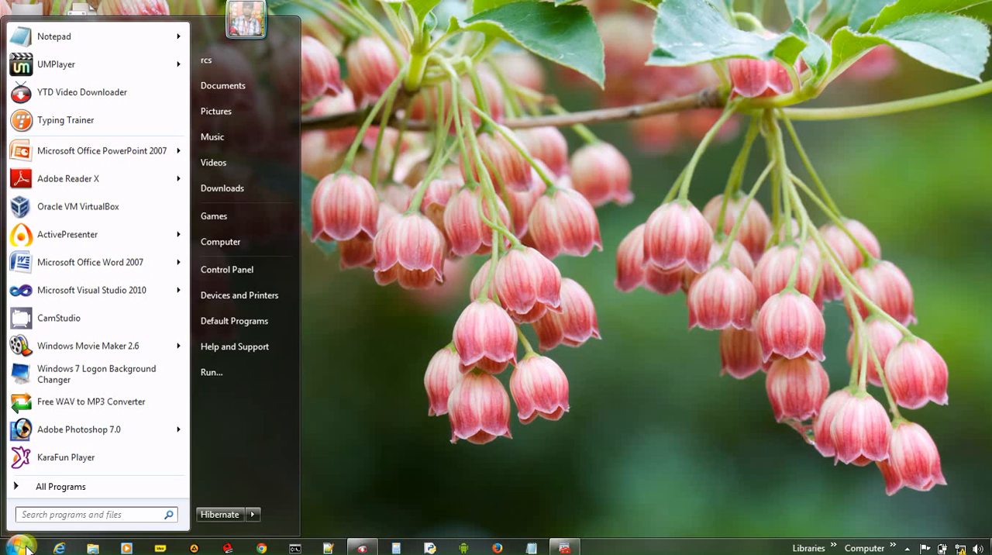
pyautogui.write('re')
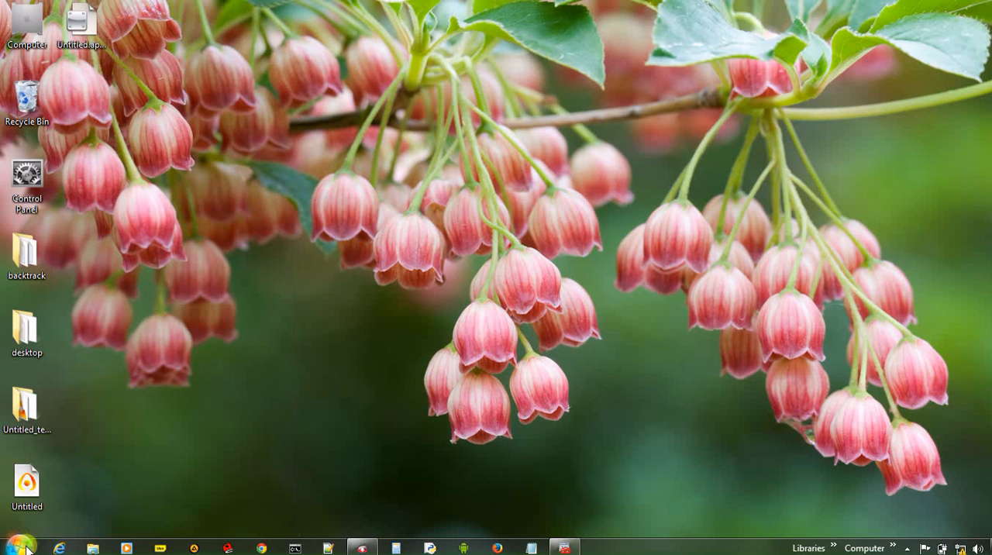
pyautogui.moveTo(31, 545)
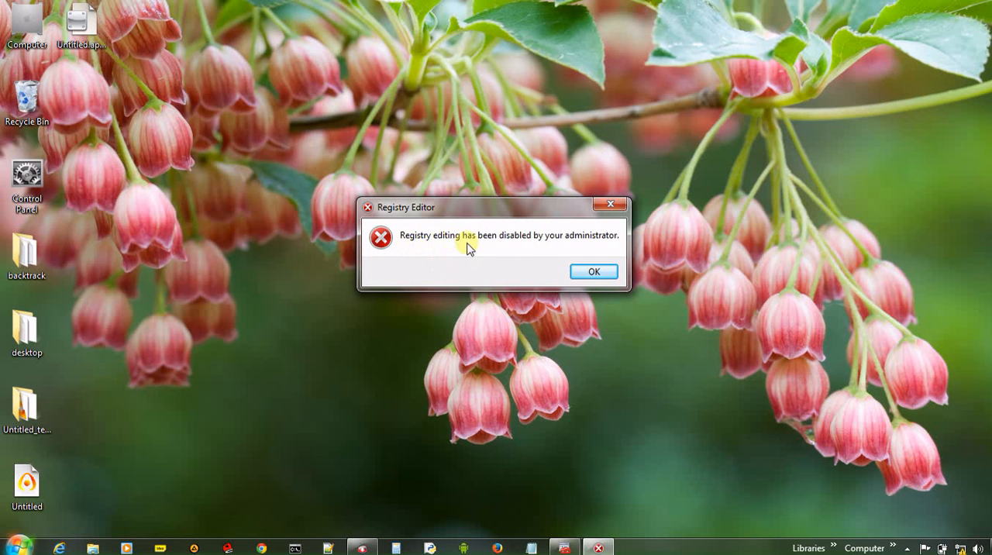
pyautogui.moveTo(562, 251)
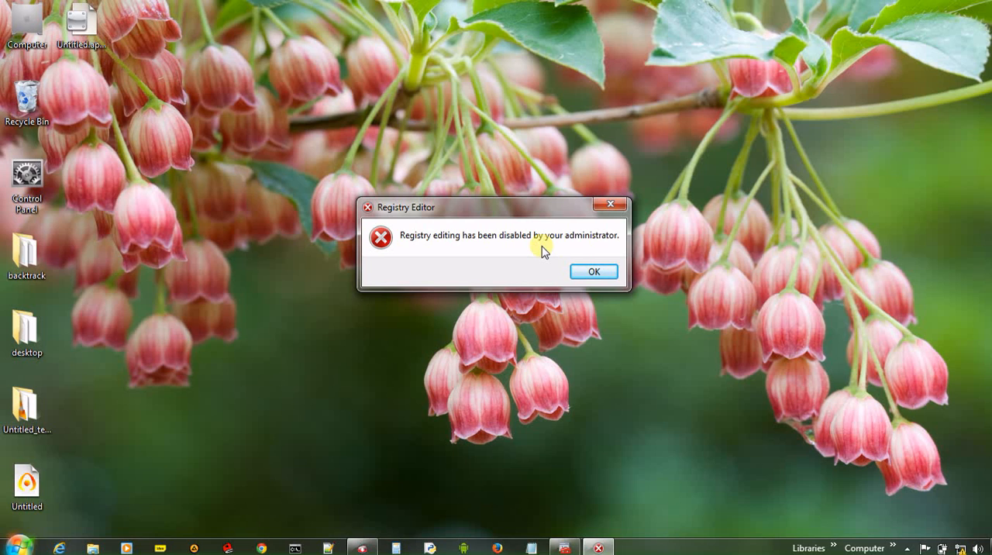
pyautogui.moveTo(580, 272)
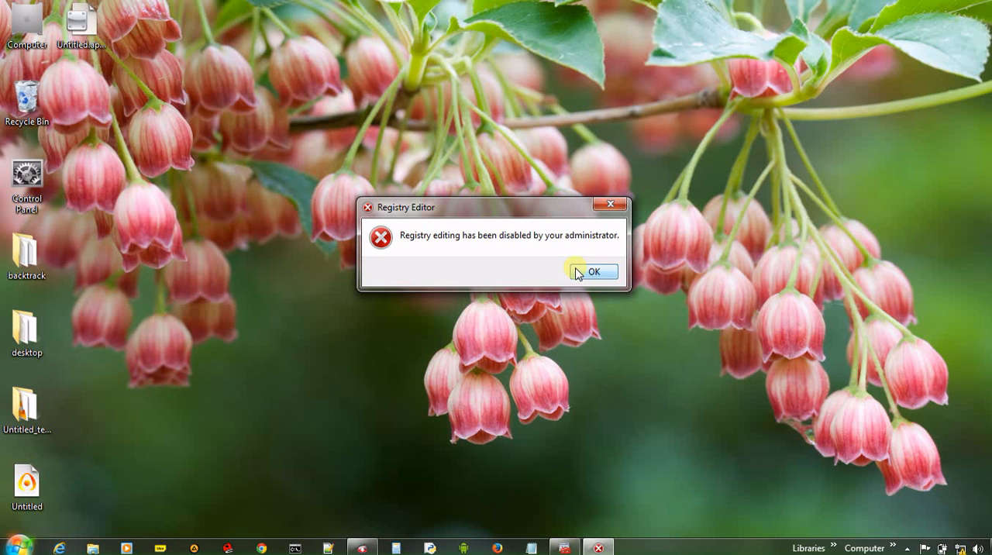
pyautogui.click(594, 272)
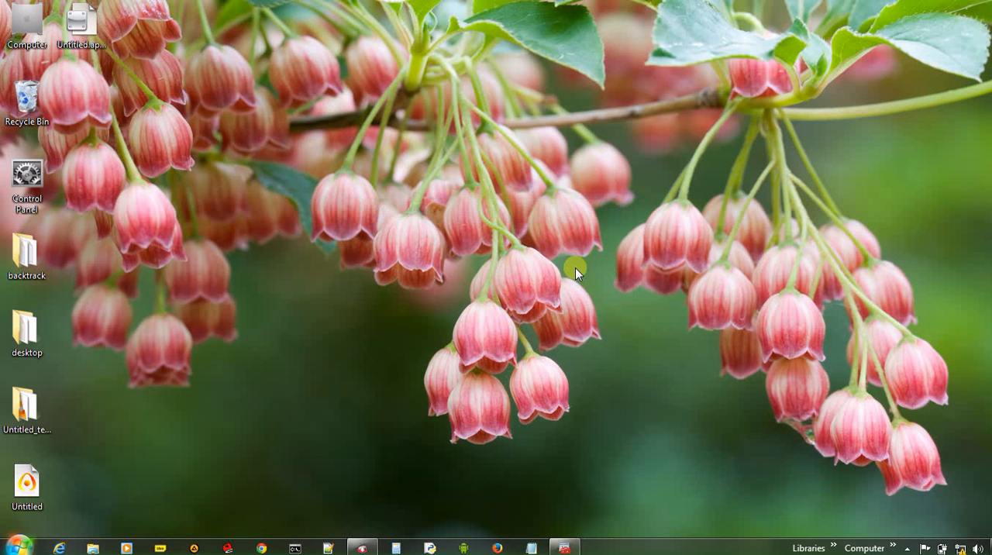